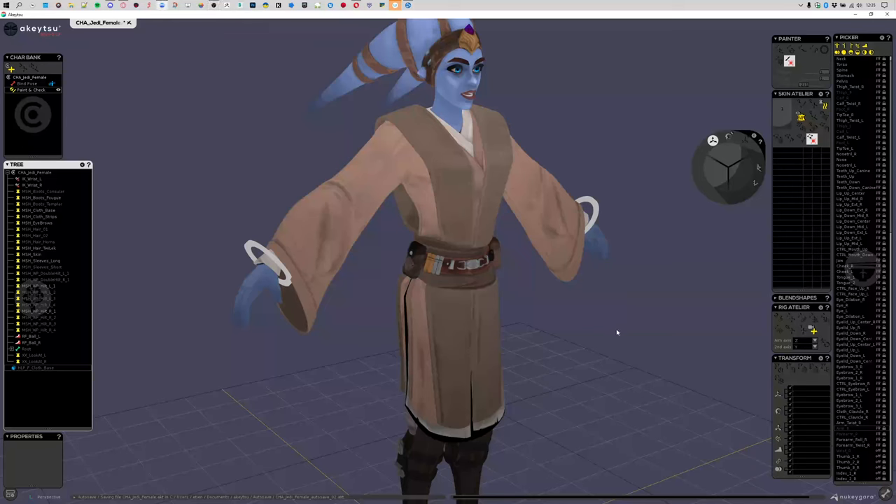
mouse_move(608, 330)
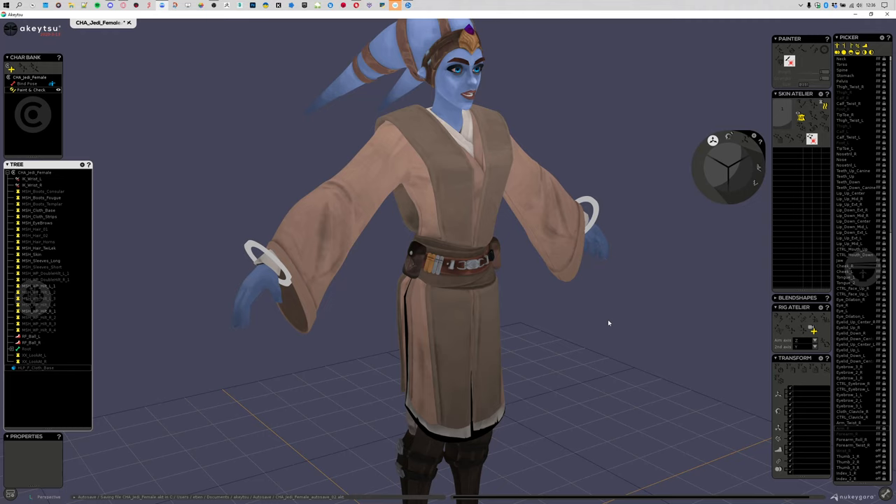
mouse_move(632, 234)
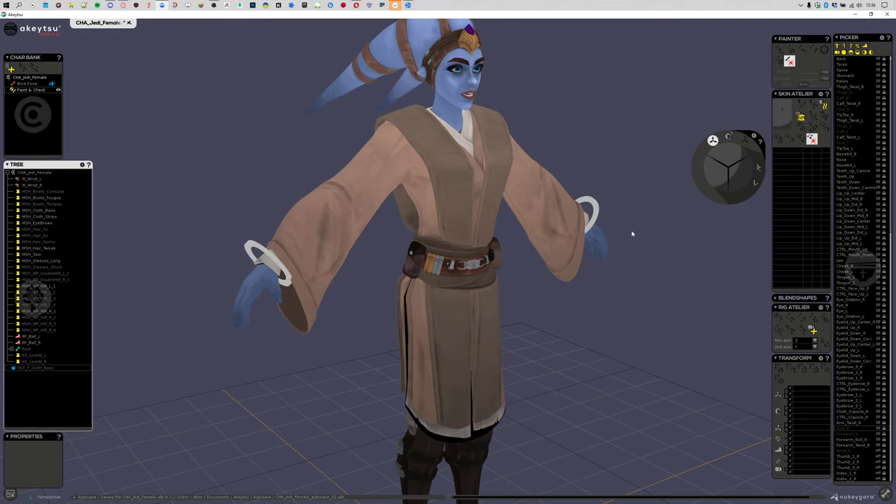
mouse_move(535, 118)
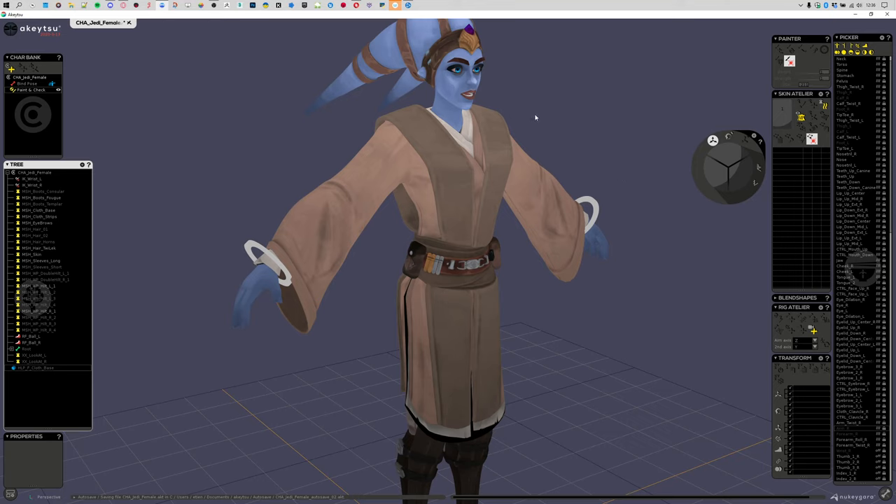
mouse_move(336, 206)
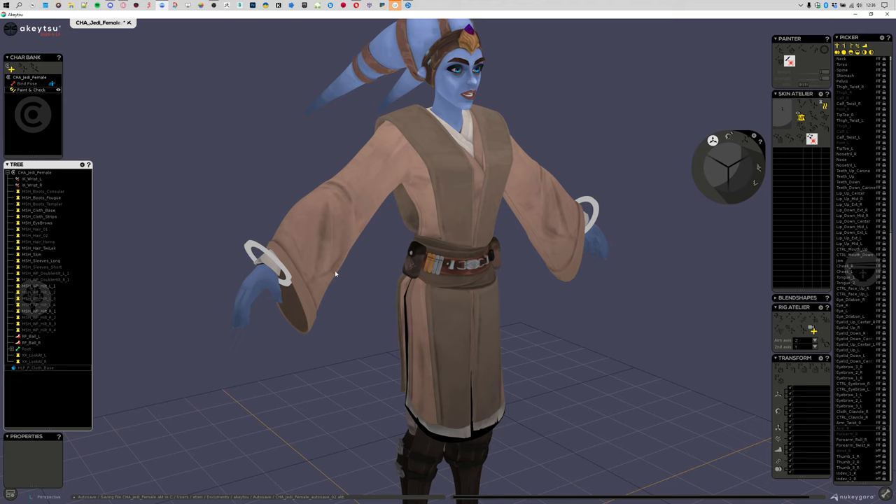
mouse_move(318, 213)
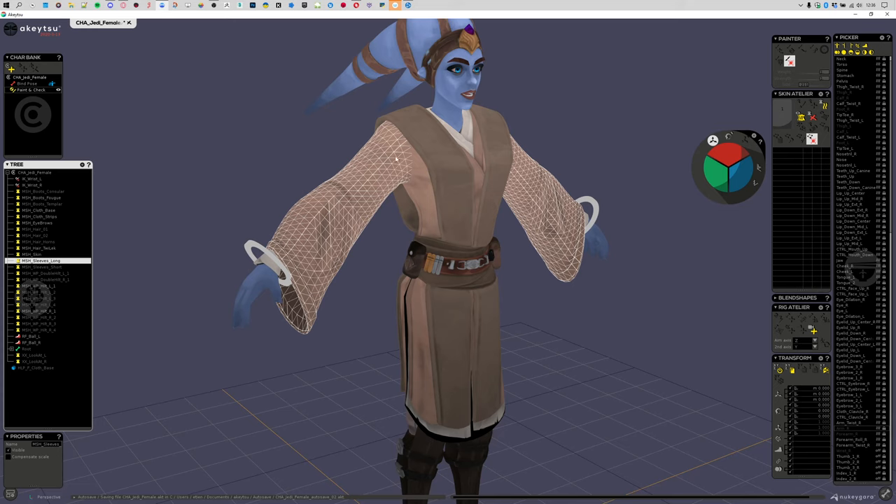
mouse_move(408, 221)
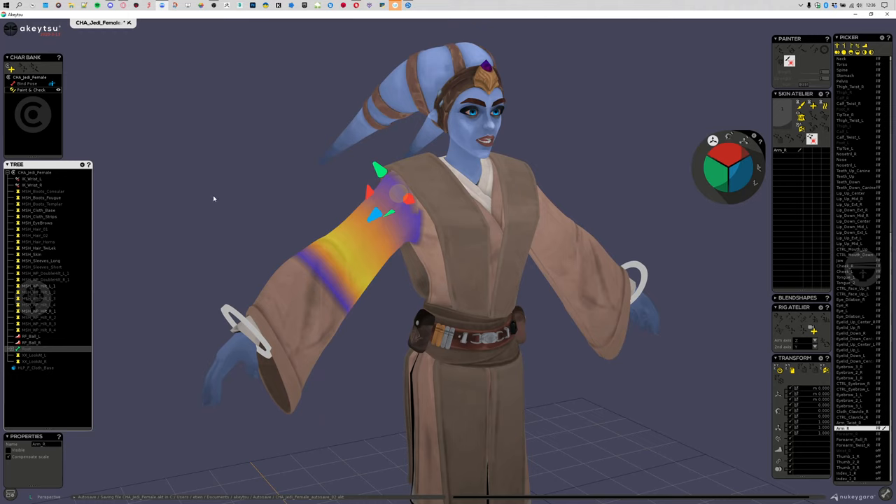
mouse_move(220, 249)
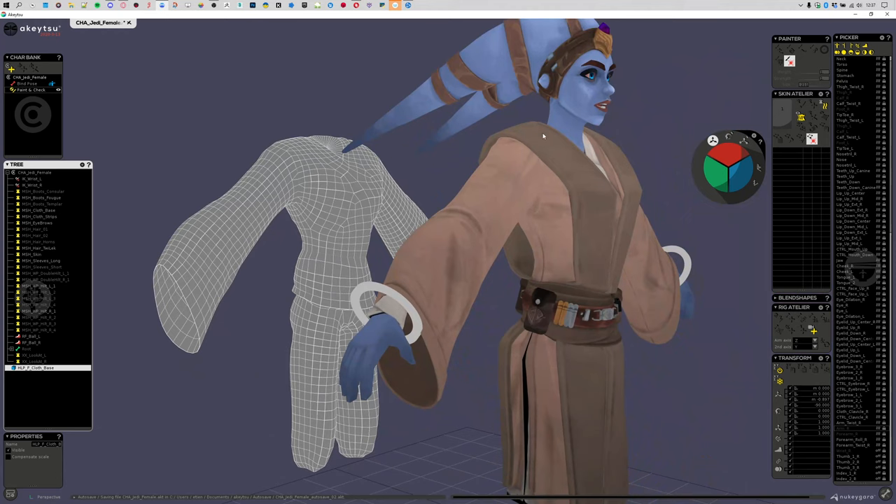
mouse_move(543, 142)
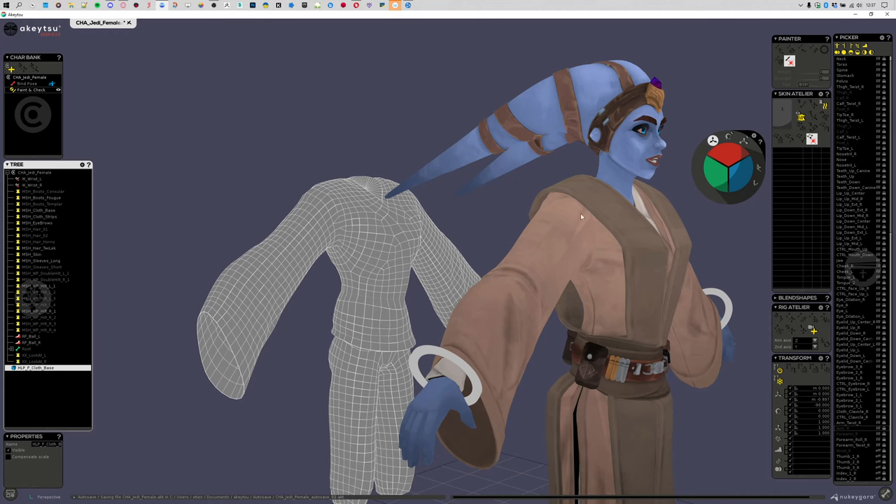
- Orbit around the HLP_F_Cloth_Base helper mesh, then back toward the Jedi character
left_click_drag(581, 217, 311, 158)
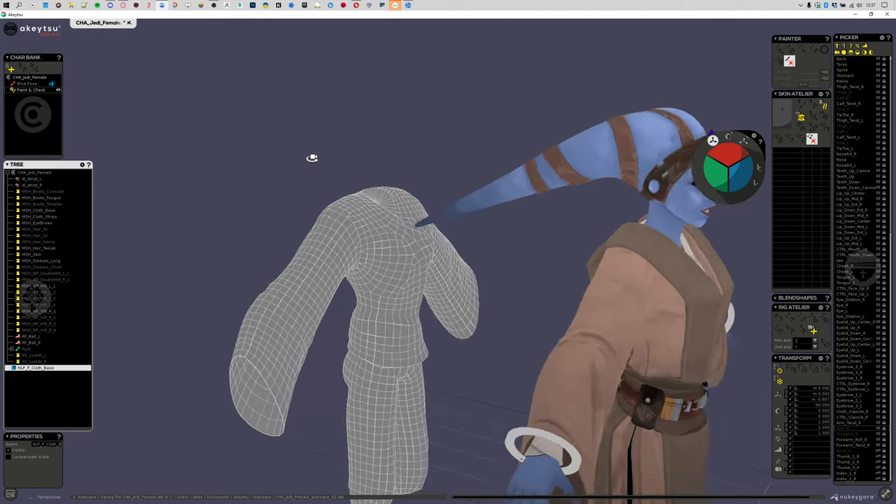
left_click_drag(312, 157, 290, 149)
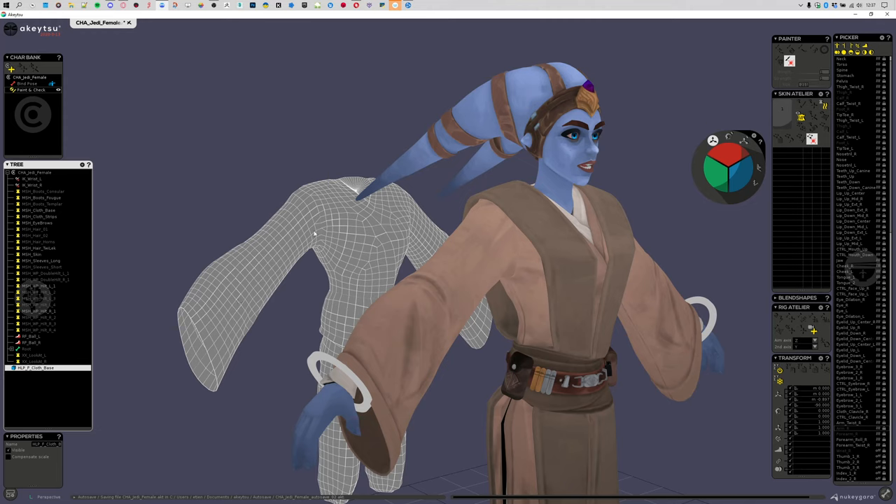
mouse_move(499, 300)
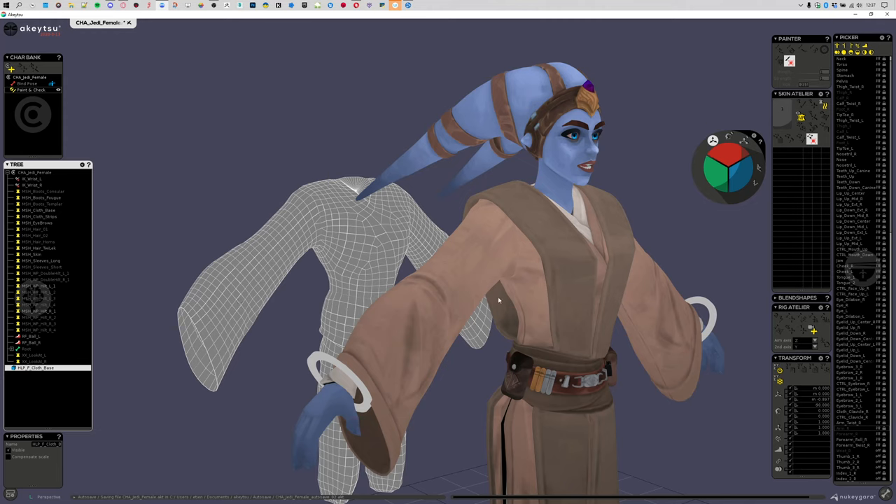
mouse_move(370, 189)
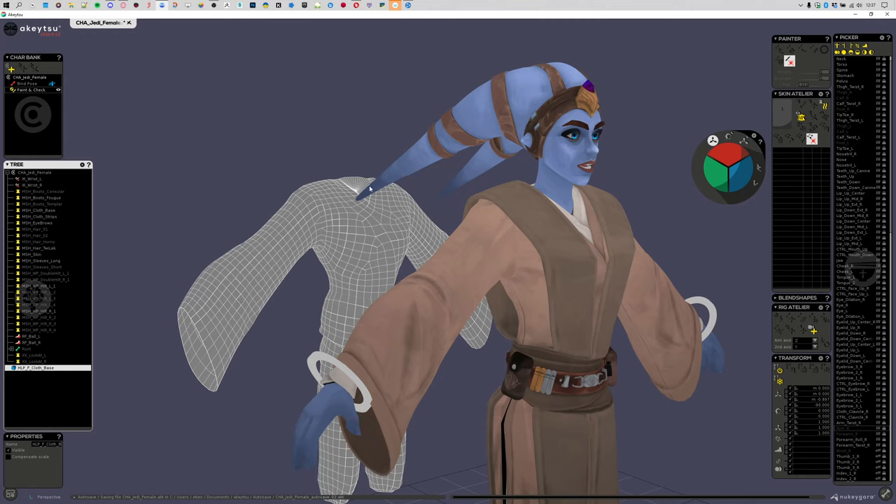
mouse_move(388, 255)
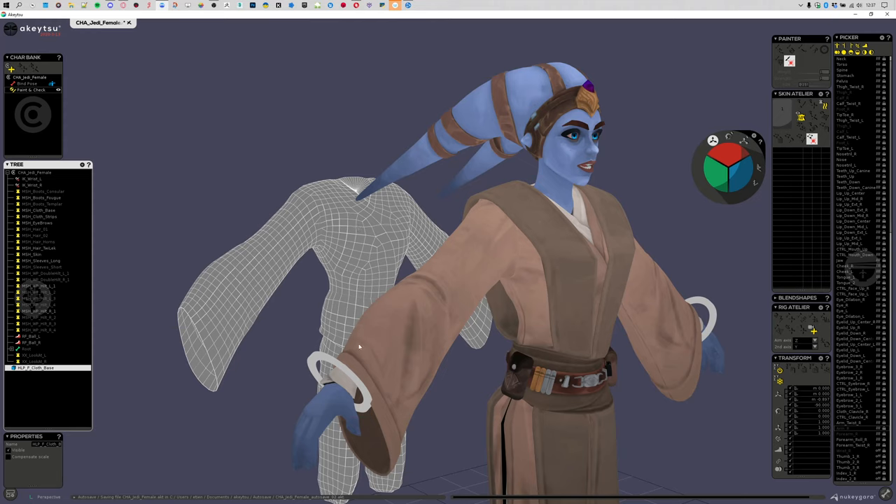
mouse_move(376, 221)
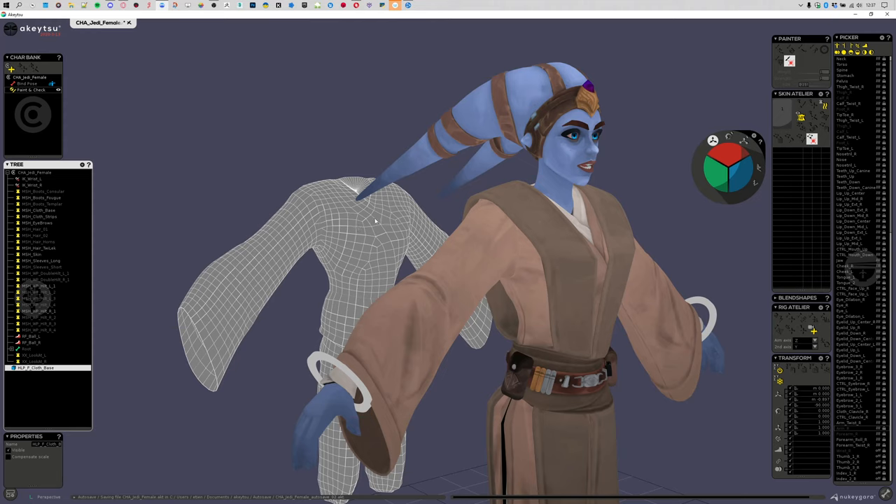
mouse_move(457, 250)
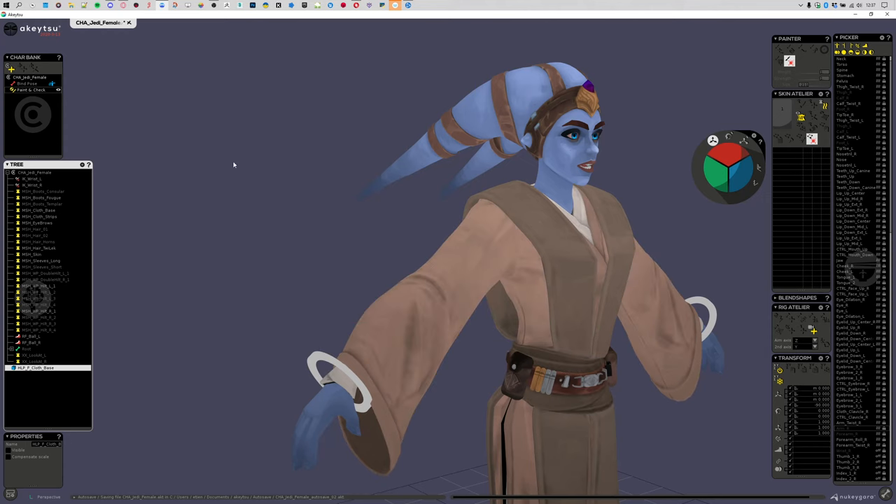
- Re-enable Visible on HLP_F_Cloth_Base so its wireframe overlays the robe
left_click(41, 260)
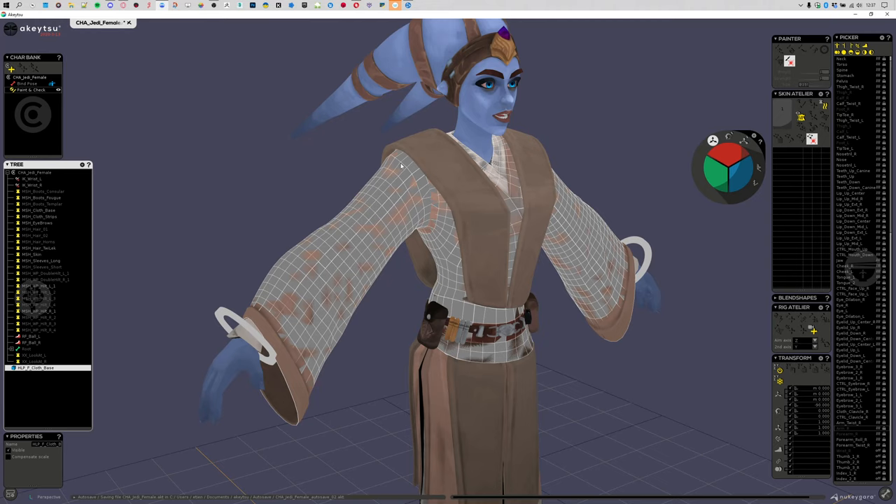
mouse_move(418, 241)
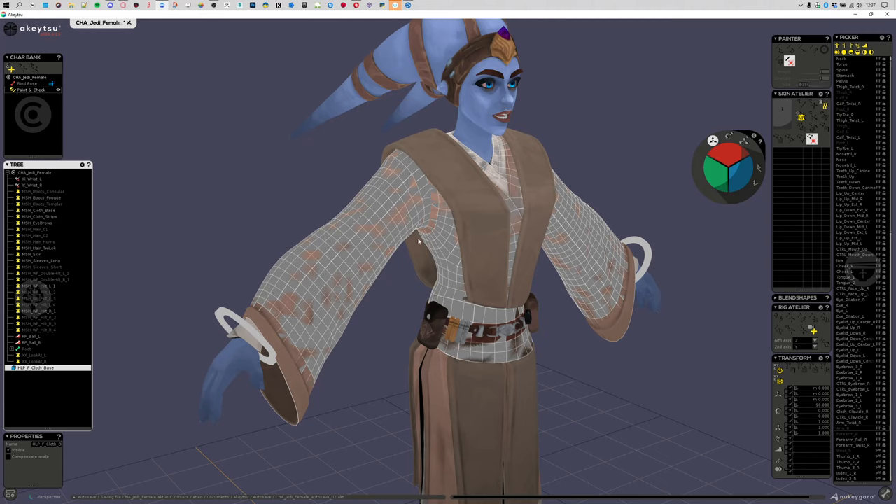
mouse_move(250, 215)
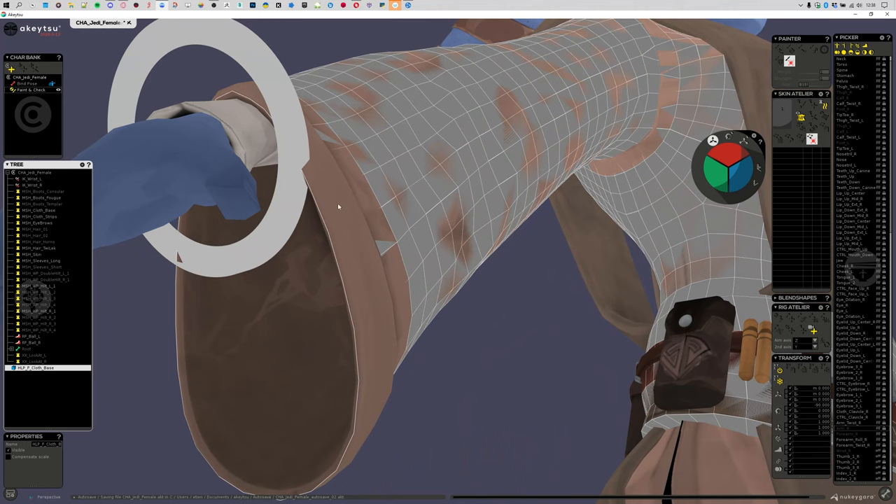
mouse_move(259, 397)
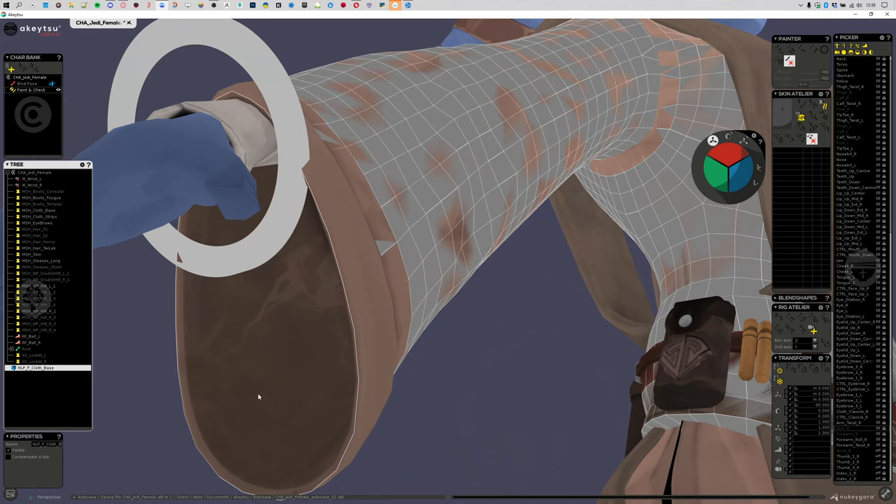
mouse_move(169, 319)
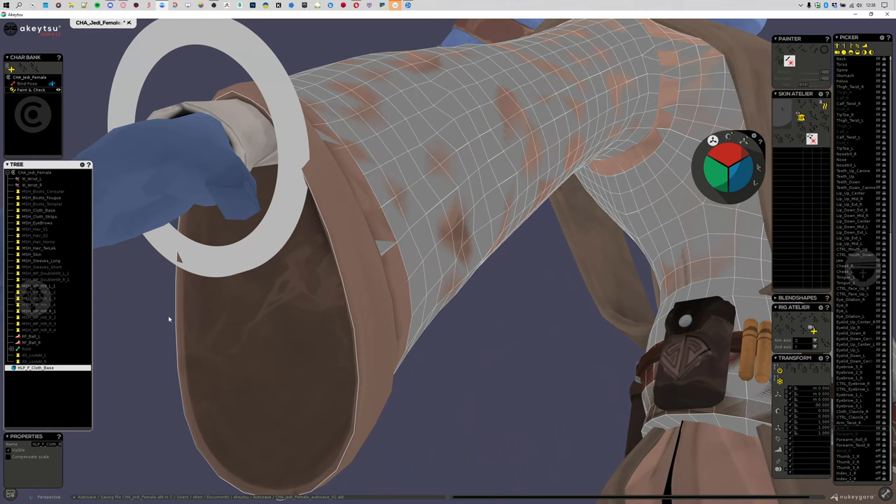
mouse_move(53, 246)
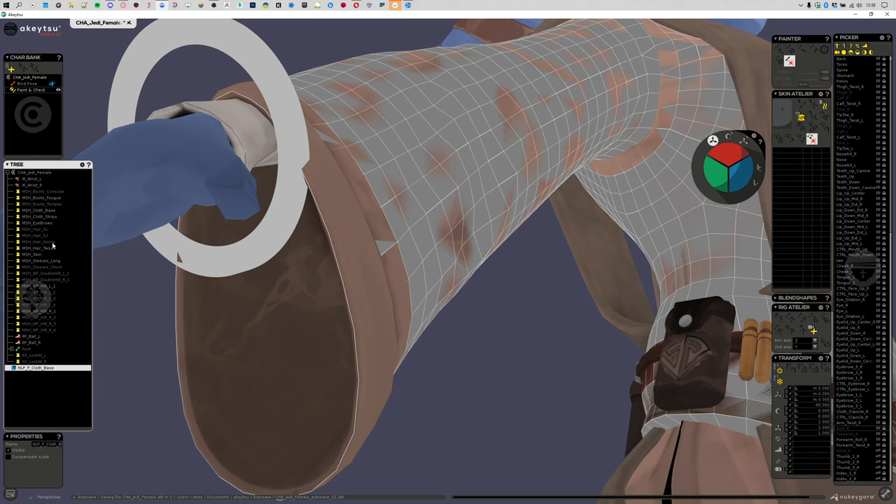
left_click(40, 260)
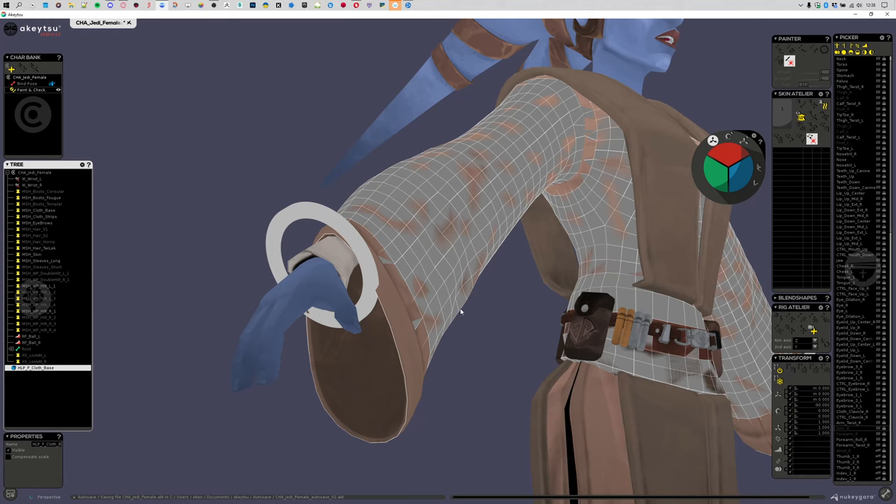
left_click_drag(462, 312, 394, 345)
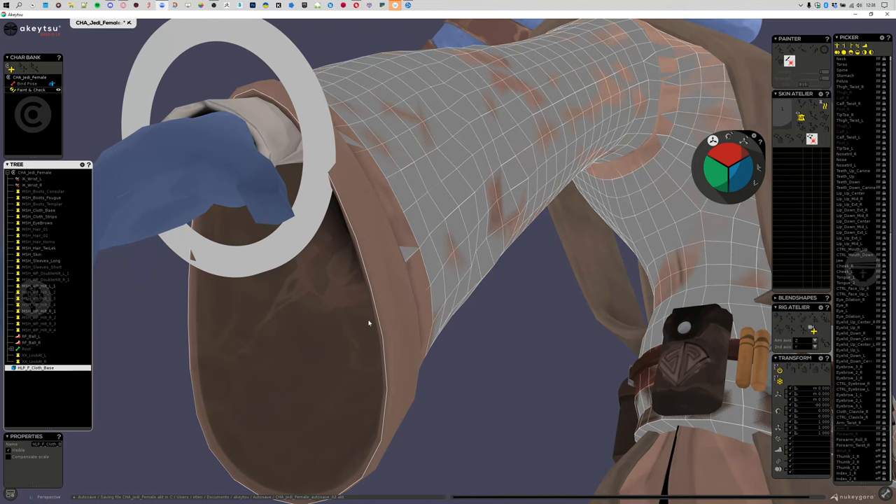
mouse_move(376, 343)
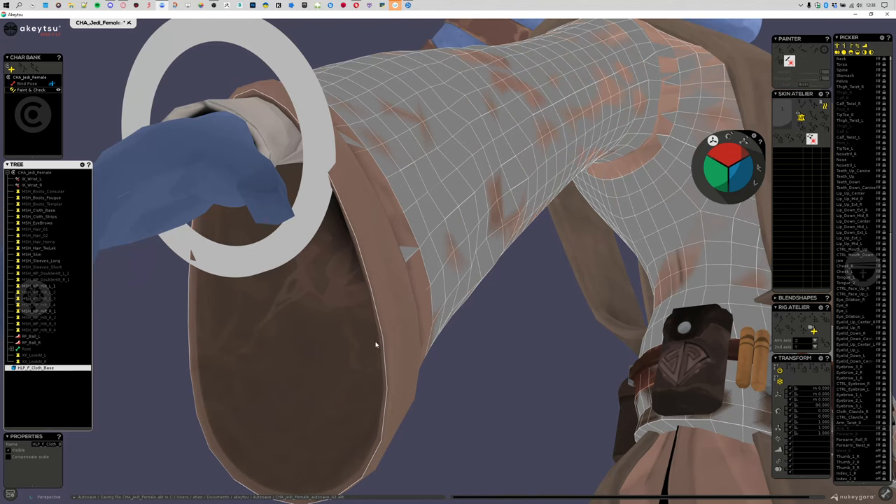
mouse_move(391, 346)
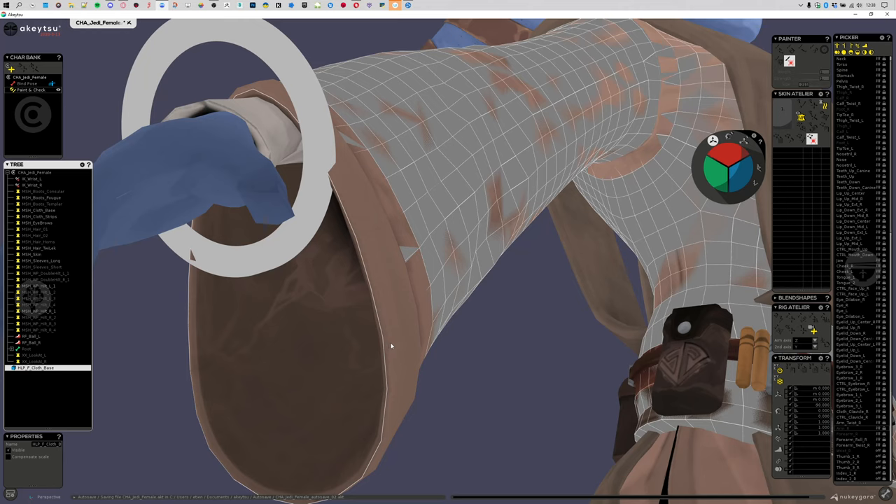
mouse_move(390, 347)
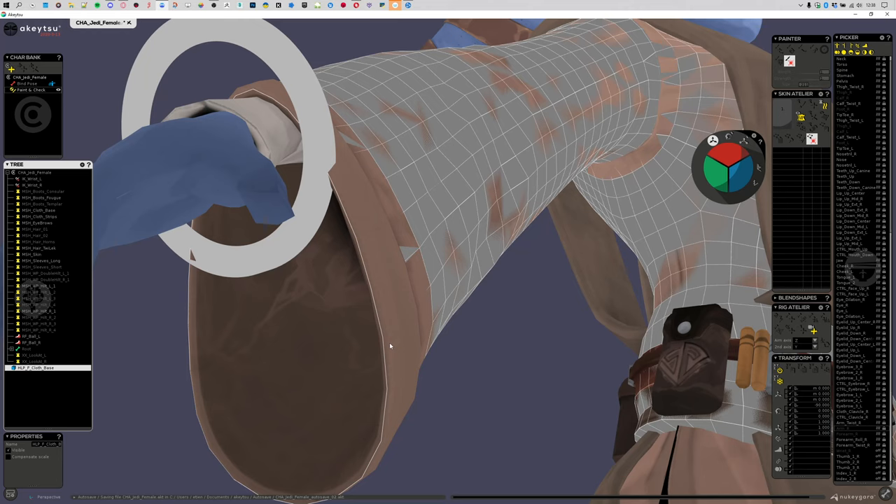
mouse_move(393, 347)
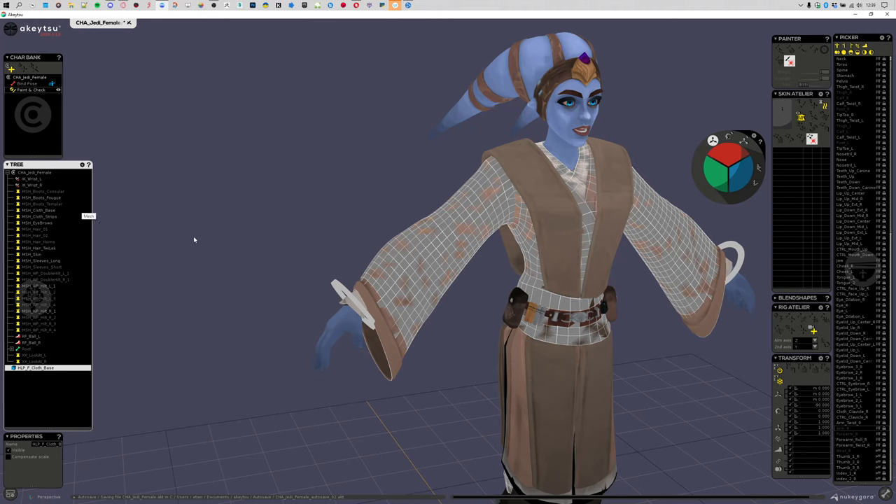
mouse_move(64, 261)
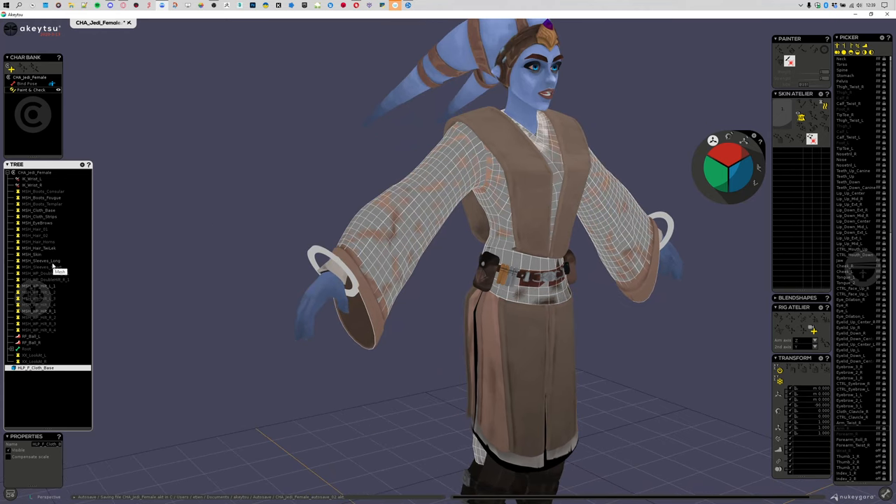
- Select MSH_Sleeves_Long and add the HLP_P_Cloth_Base helper to the selection
right_click(42, 261)
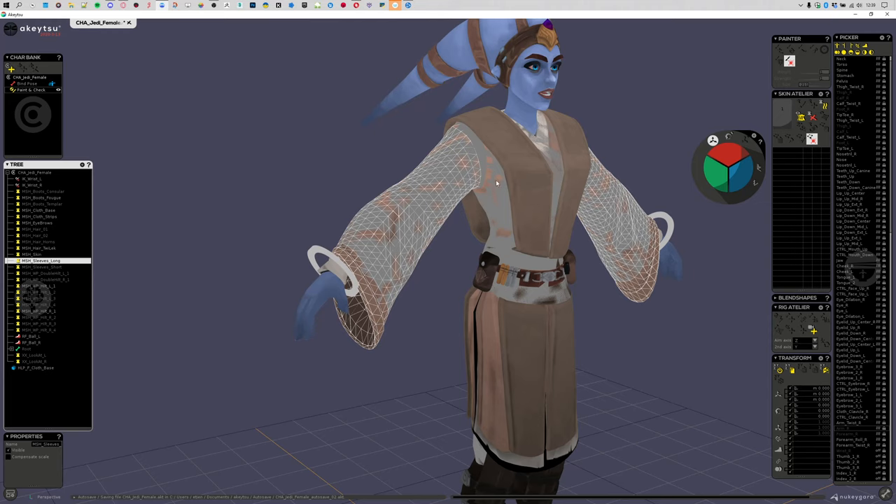
mouse_move(56, 217)
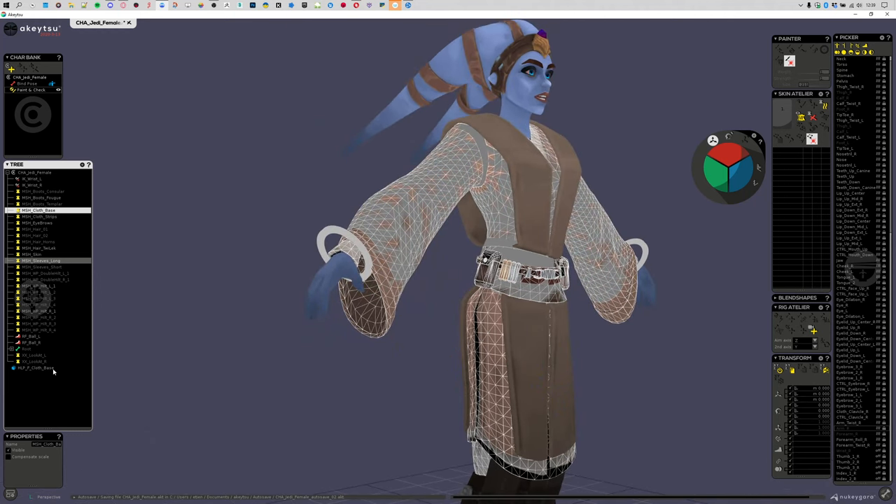
left_click(35, 367)
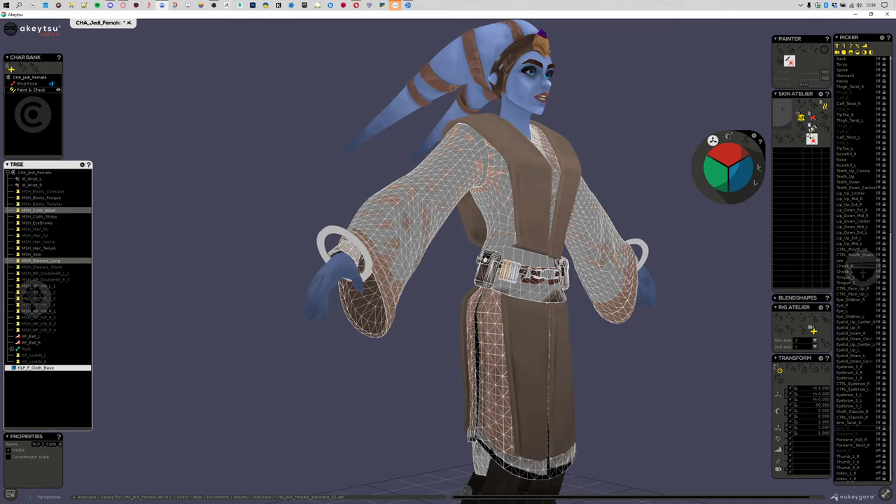
mouse_move(812, 138)
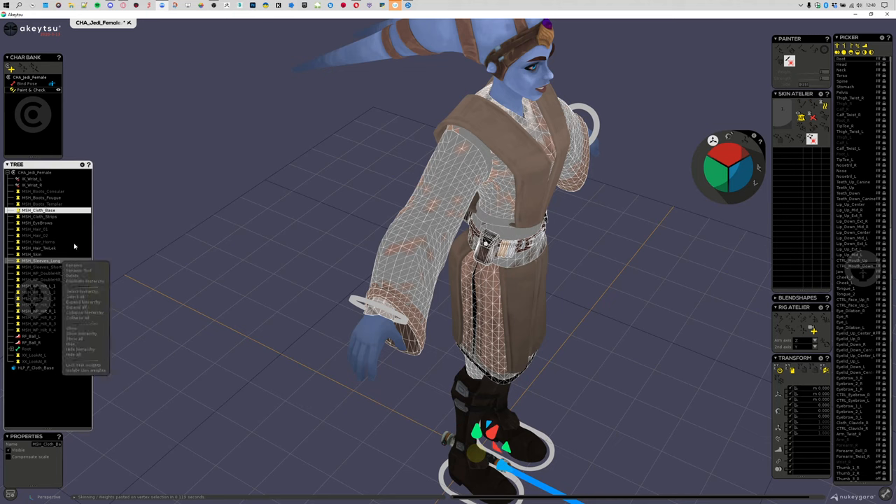
mouse_move(81, 338)
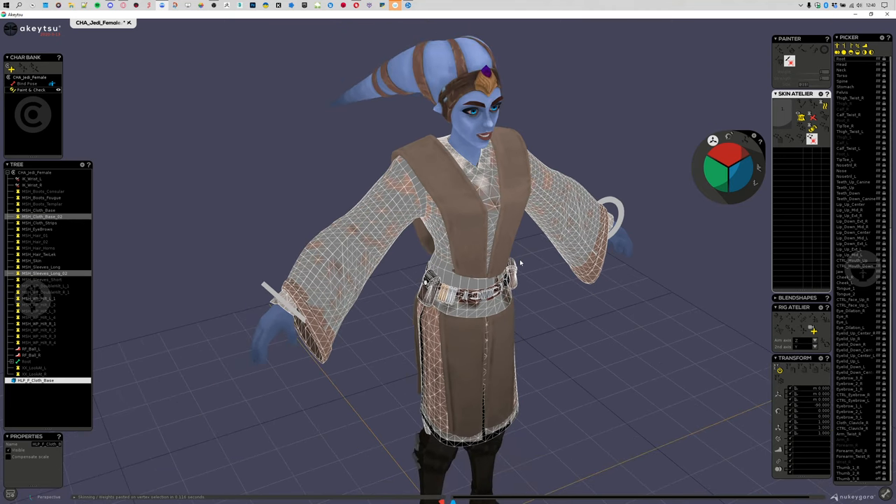
mouse_move(59, 387)
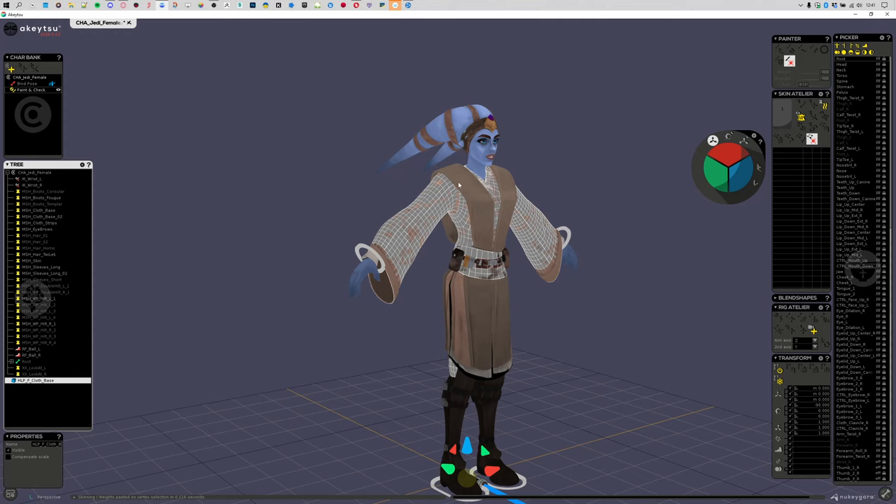
mouse_move(488, 198)
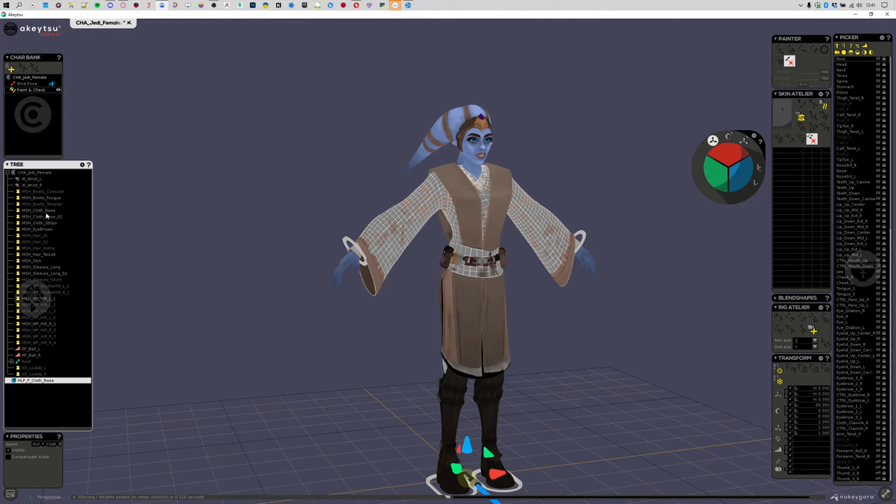
- Select the cloth base mesh, then start reparenting HLP_P_Cloth_Base under CHA_Jedi_Female
left_click(38, 210)
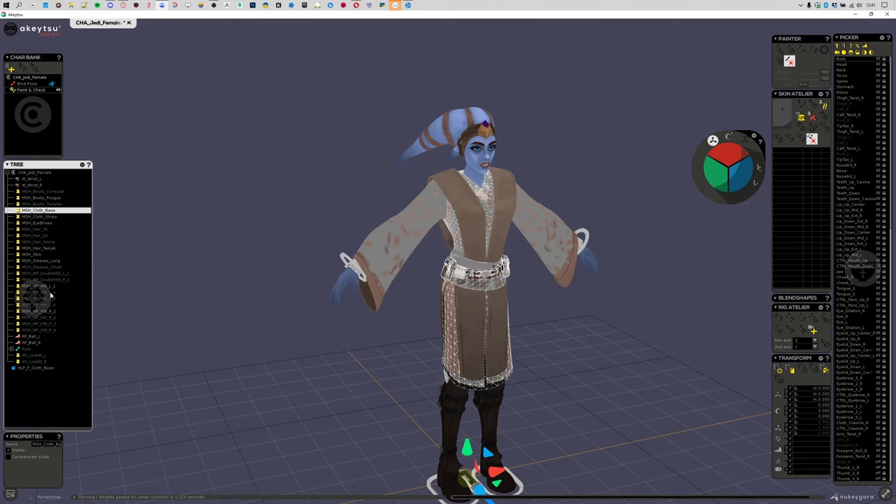
mouse_move(120, 275)
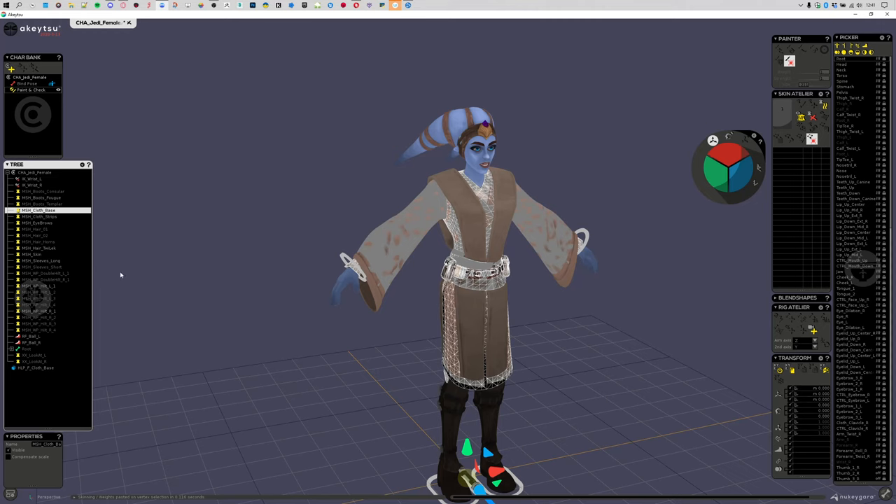
right_click(42, 261)
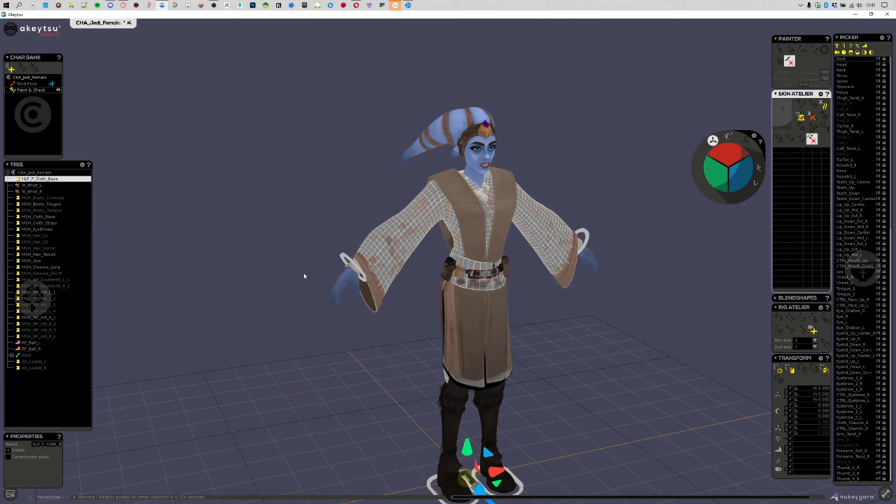
mouse_move(51, 252)
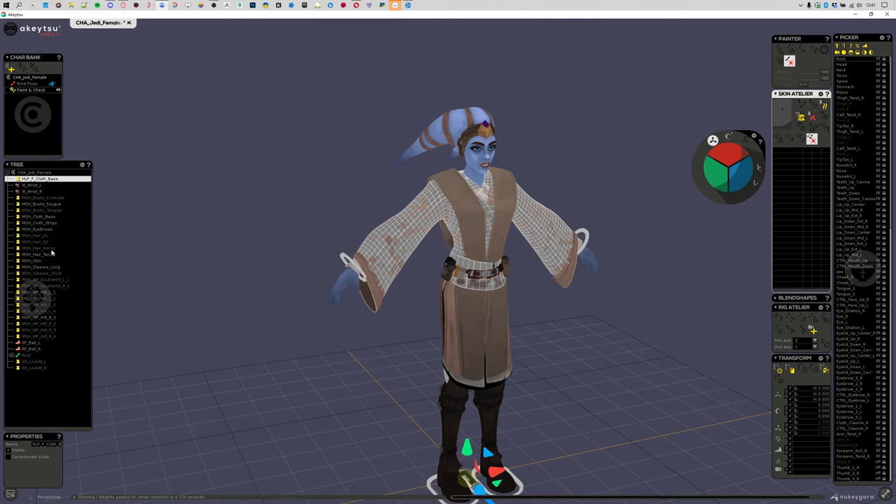
- Pick the MSH_Cloth_Base and MSH_Sleeves_Long meshes to detach their skin
left_click(41, 267)
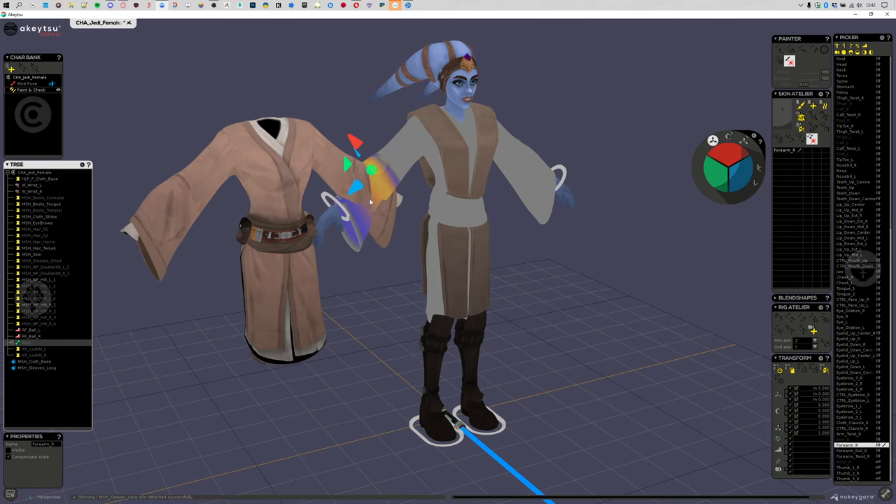
mouse_move(302, 311)
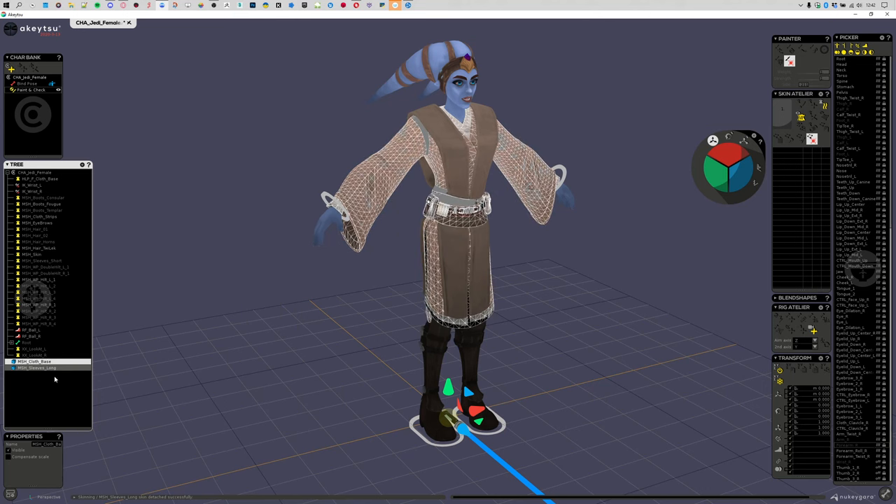
mouse_move(43, 248)
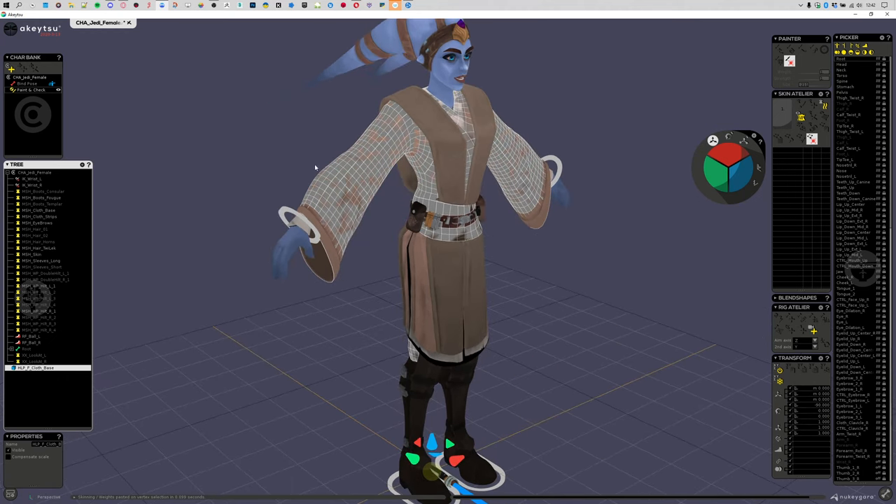
mouse_move(394, 118)
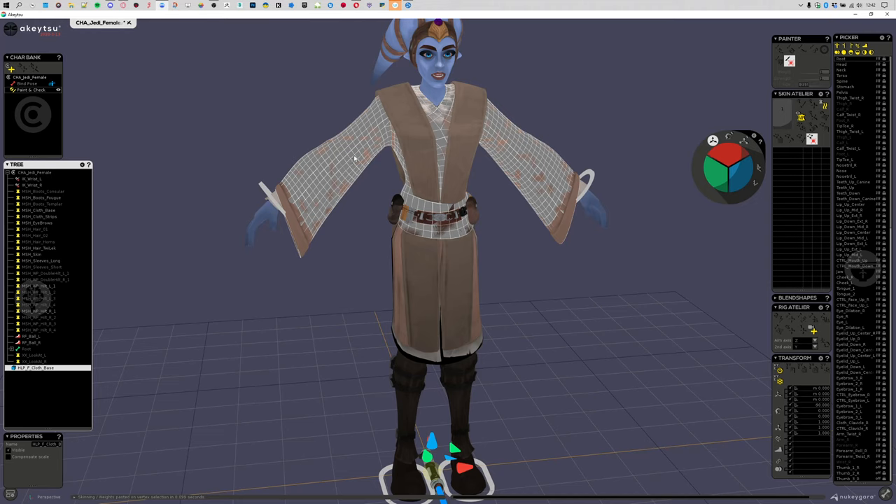
mouse_move(182, 160)
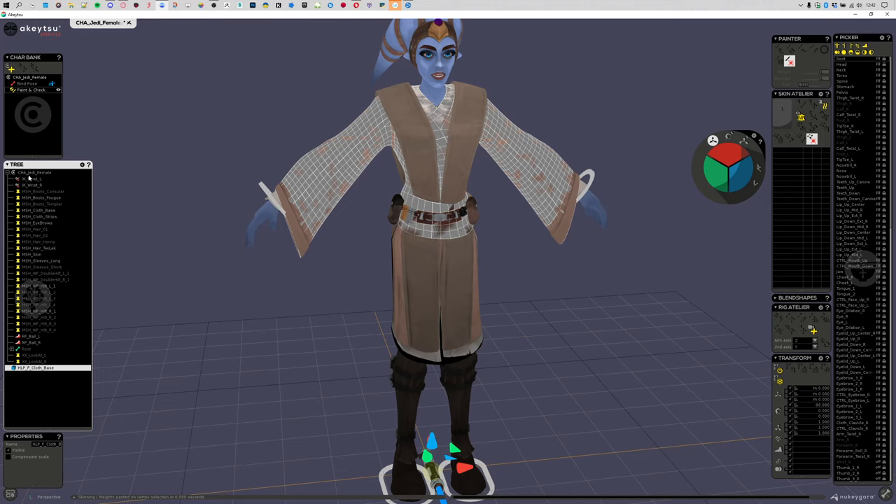
- Duplicate CHA_Jedi_Female from its Tree context menu
right_click(33, 173)
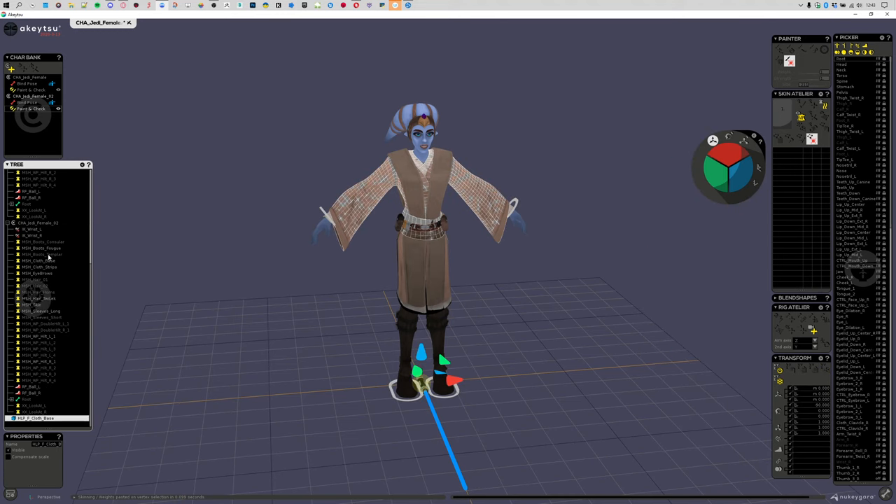
- Select HLP_P_Cloth_Base under the CHA_Jedi_Female_02 copy
left_click(40, 261)
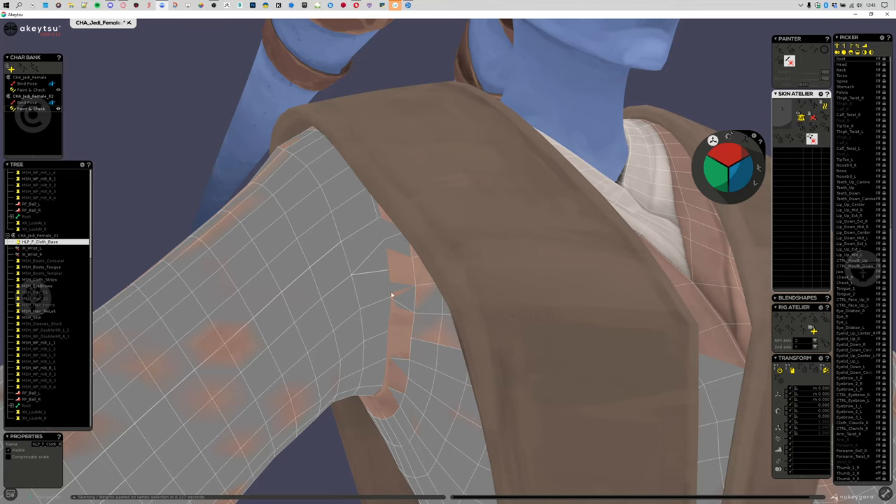
mouse_move(385, 244)
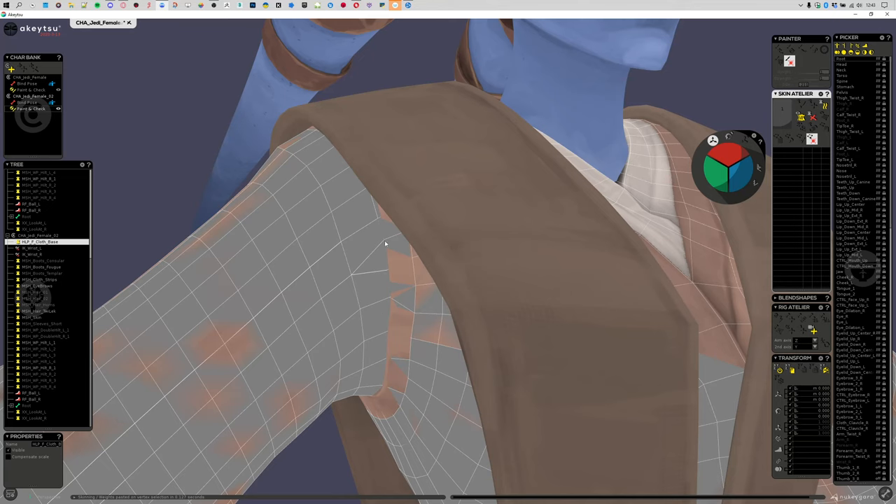
mouse_move(230, 281)
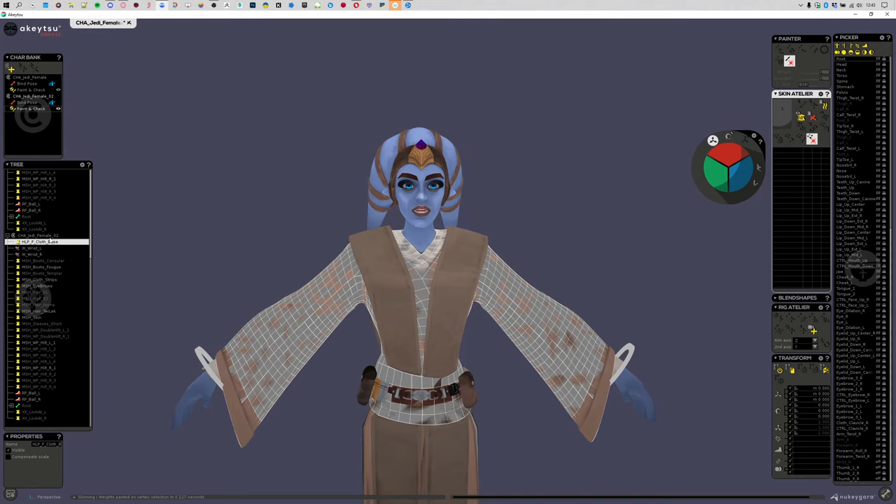
- Select CHA_Jedi_Female_02 to rename it CHA_Jedi_Female_SourceWeight
left_click(37, 236)
type("SourceWeight")
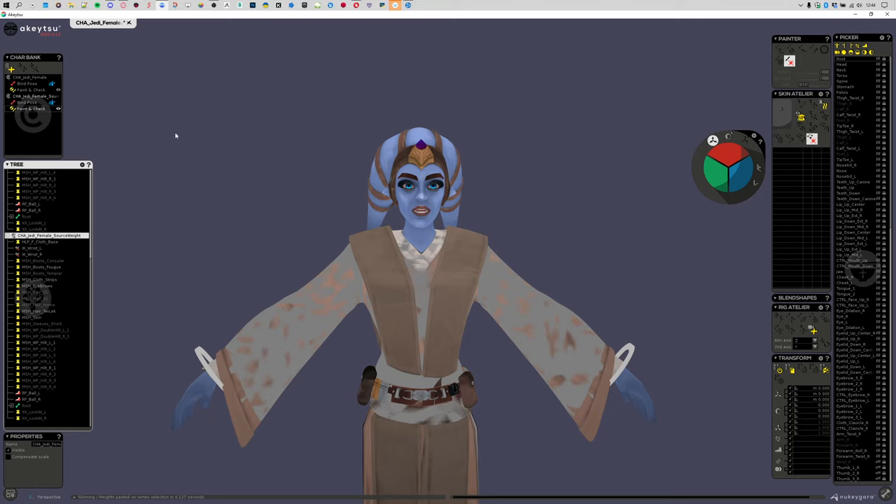
mouse_move(66, 240)
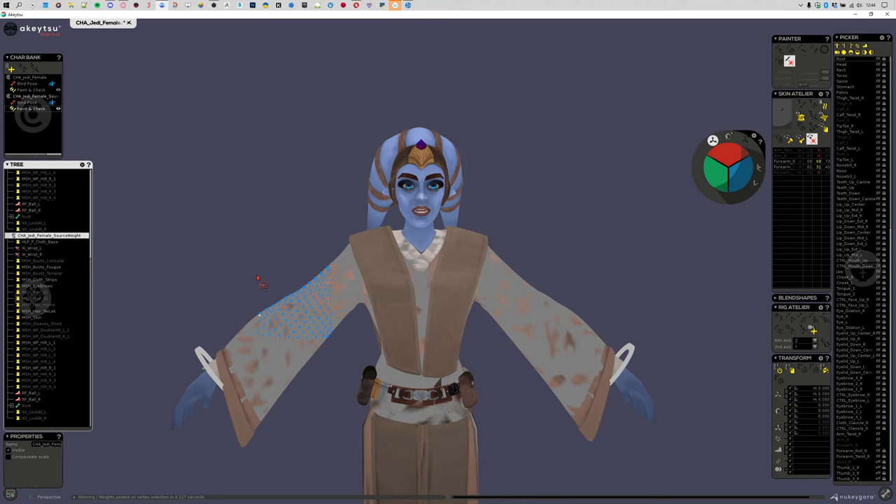
mouse_move(297, 270)
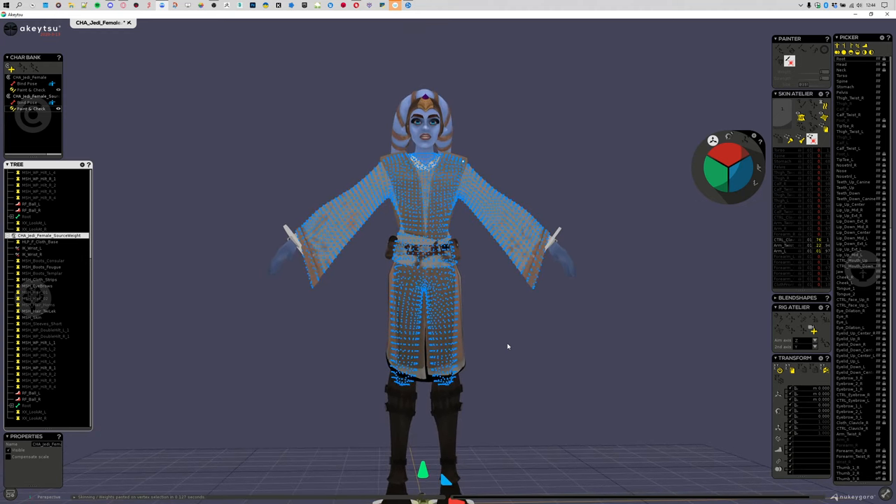
mouse_move(508, 322)
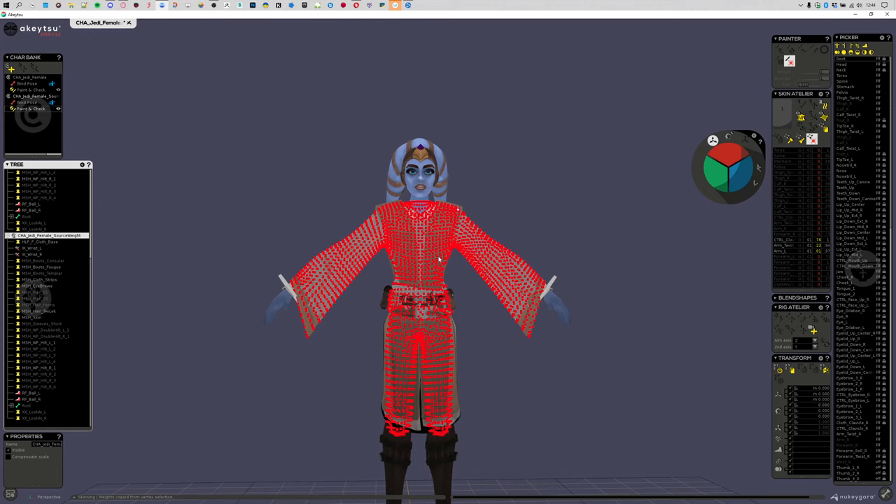
mouse_move(242, 224)
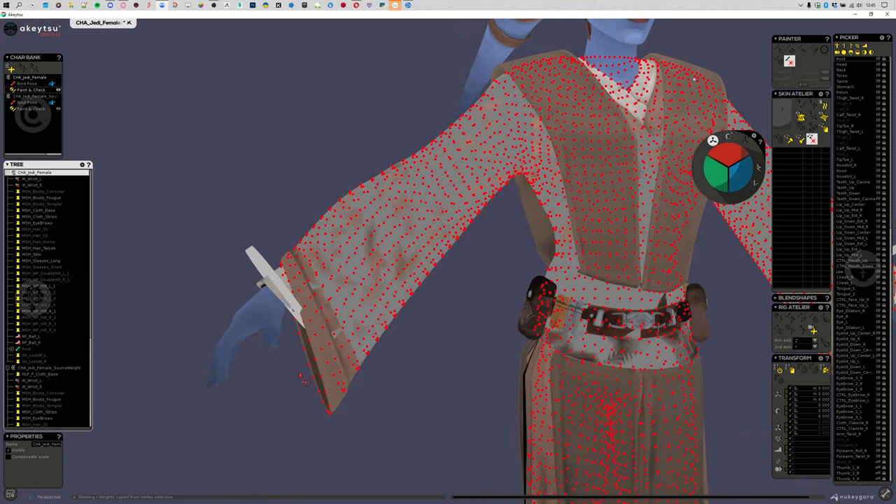
- Orbit the view around the Jedi character's robe vertices
left_click_drag(300, 378, 357, 434)
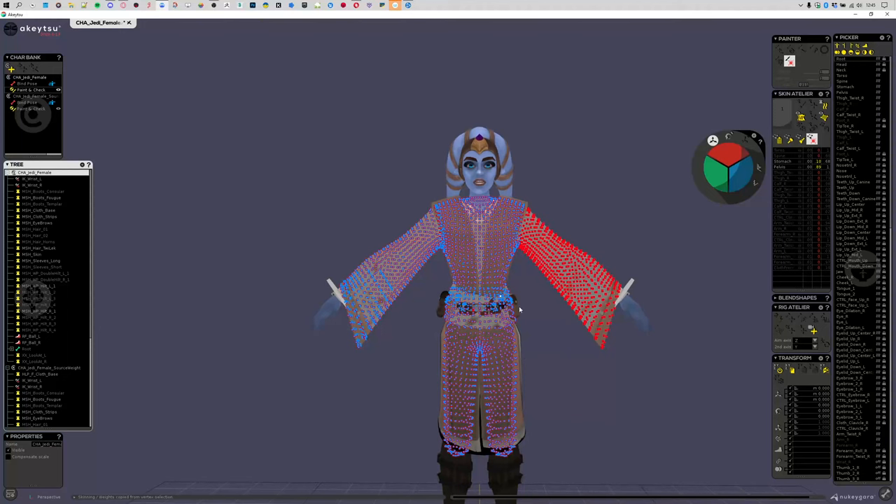
mouse_move(567, 461)
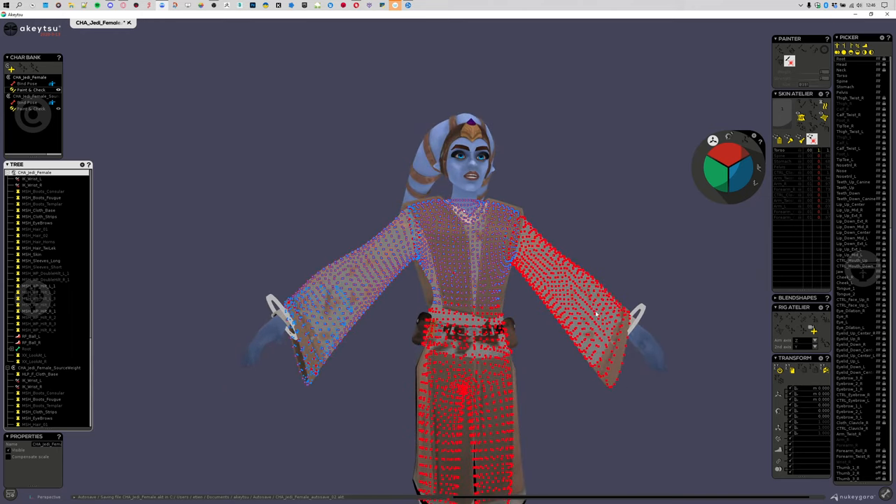
mouse_move(253, 421)
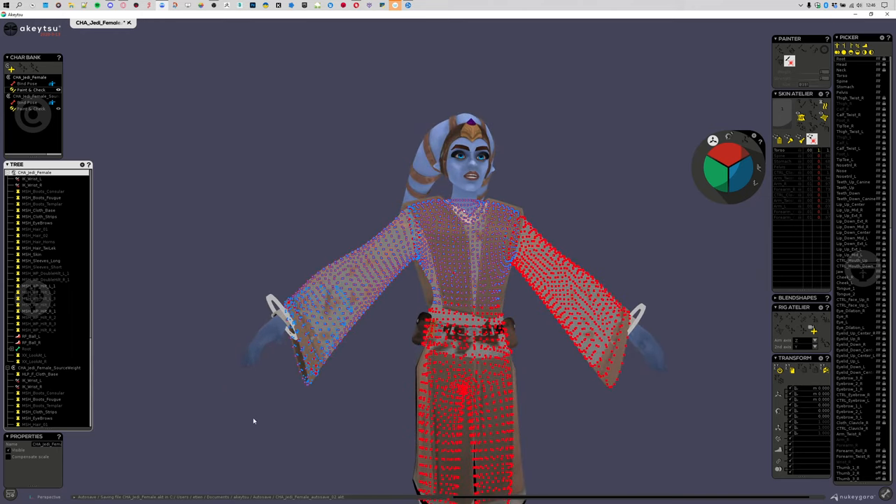
mouse_move(300, 322)
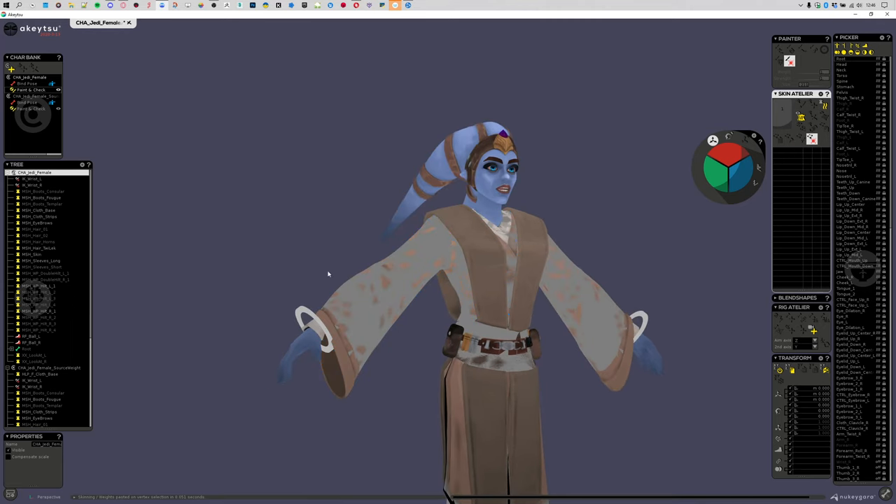
- Delete CHA_Jedi_Female_SourceWeight through its Tree context menu
right_click(49, 368)
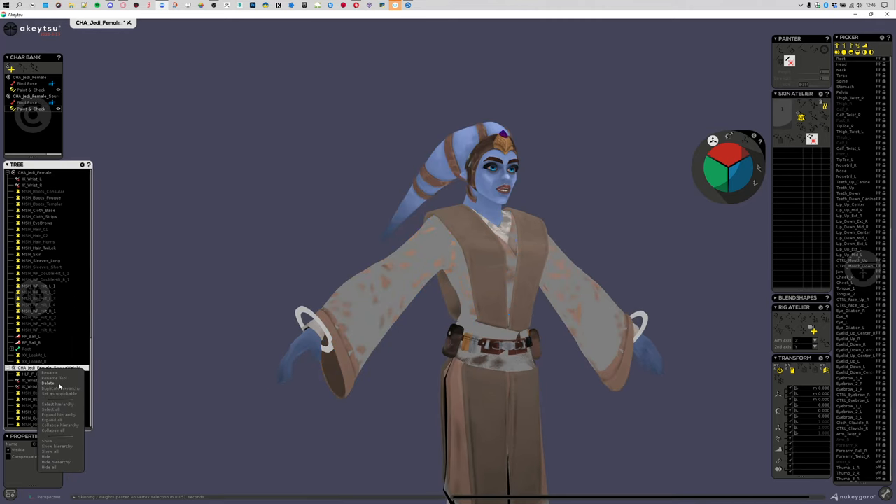
left_click(49, 383)
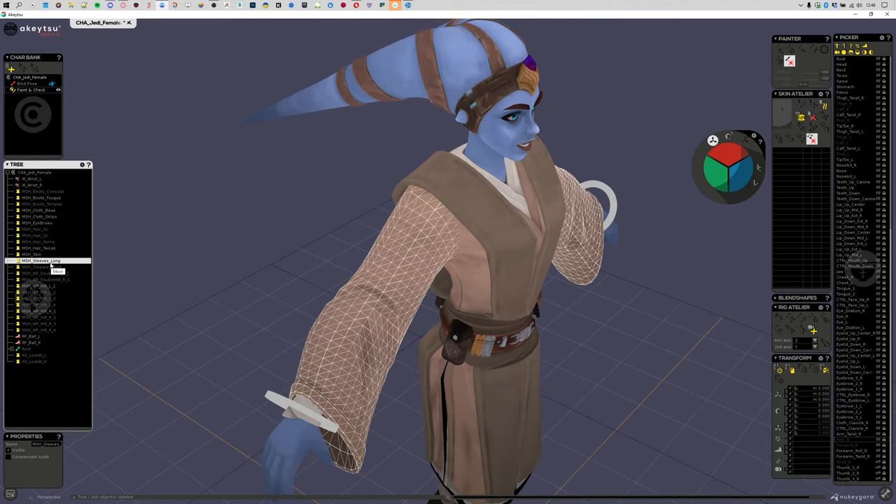
left_click(44, 267)
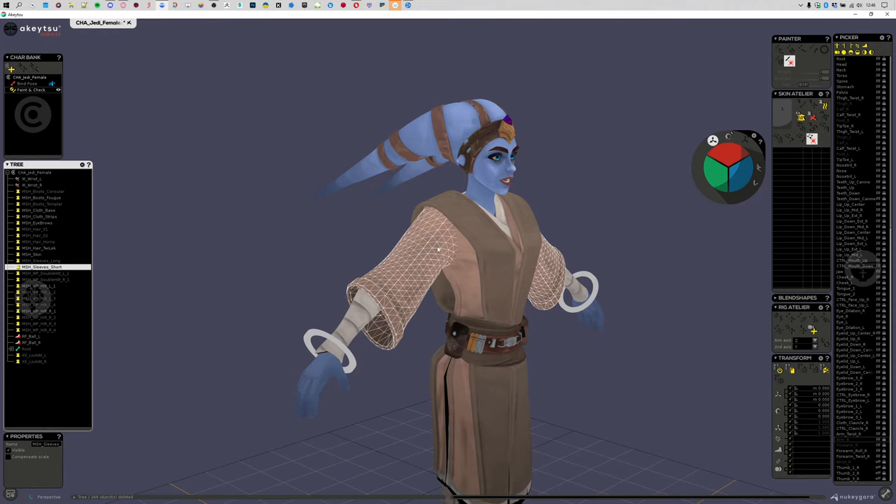
mouse_move(373, 338)
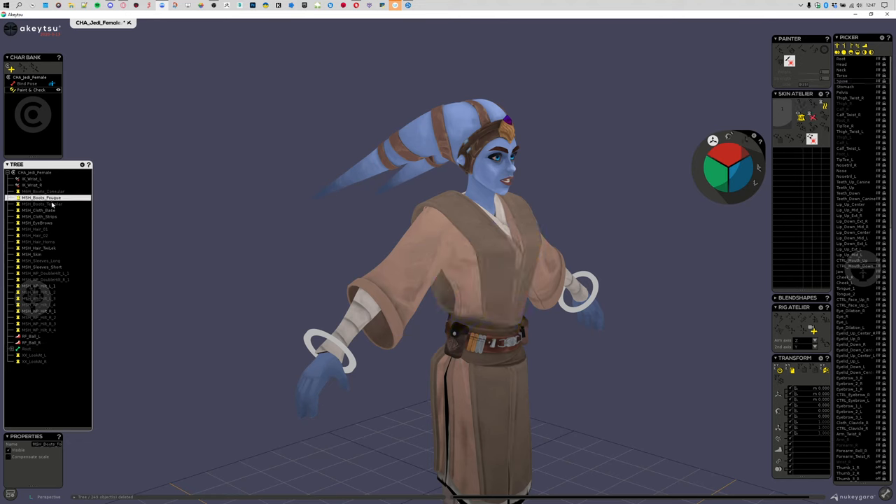
left_click(39, 210)
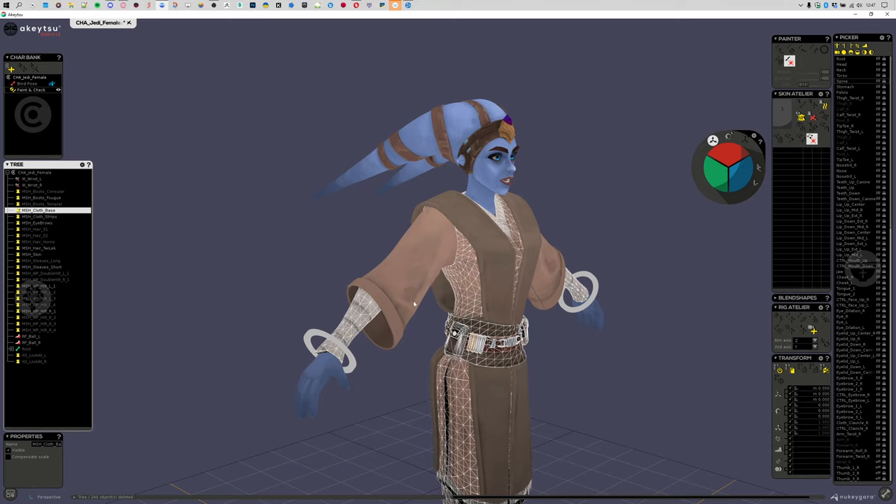
mouse_move(75, 274)
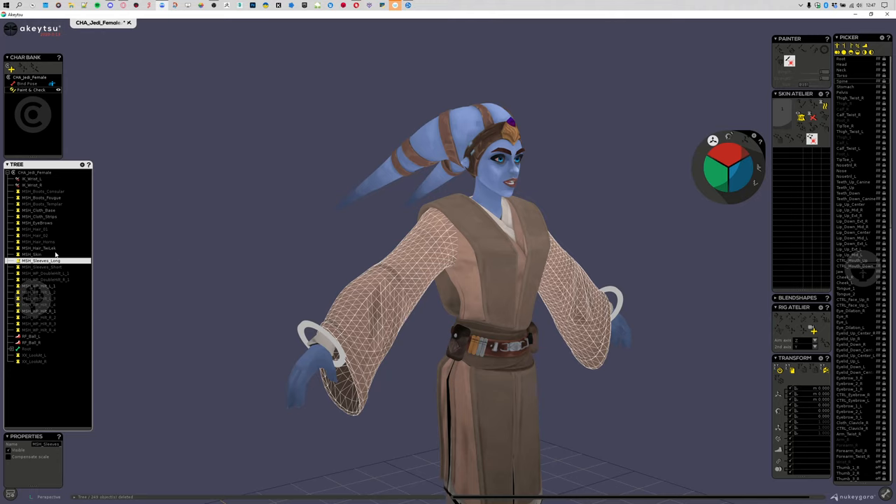
mouse_move(65, 272)
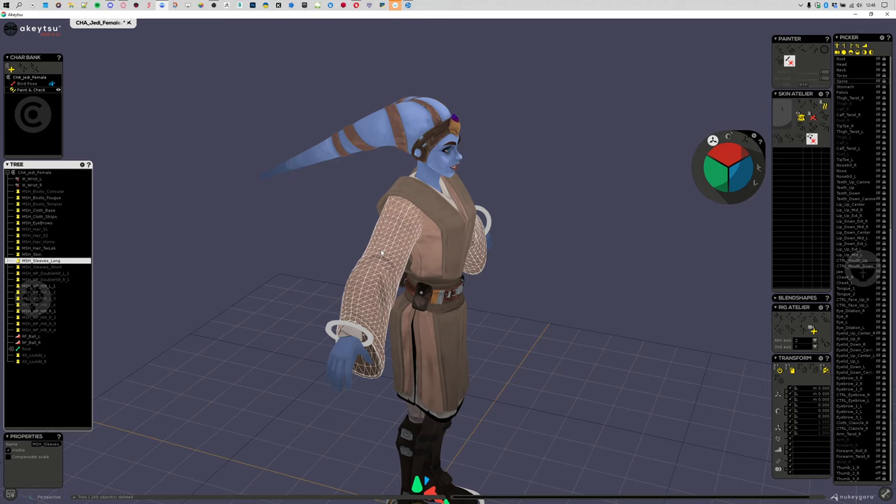
mouse_move(382, 253)
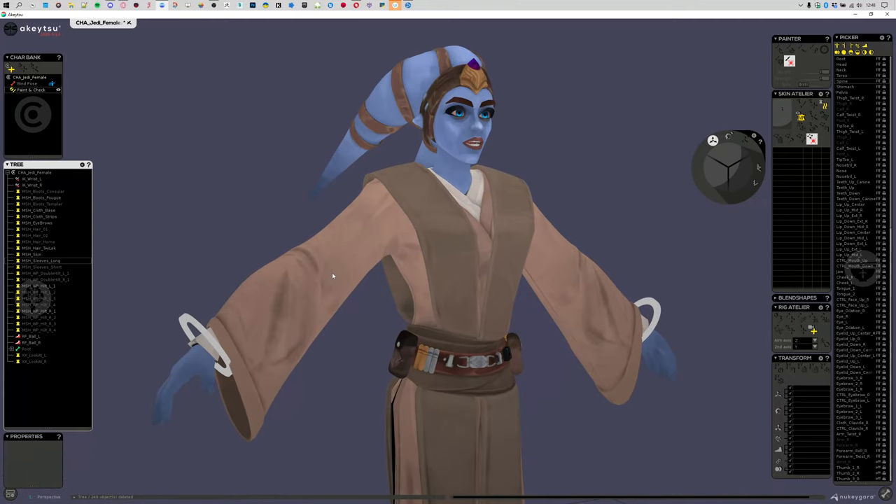
mouse_move(74, 262)
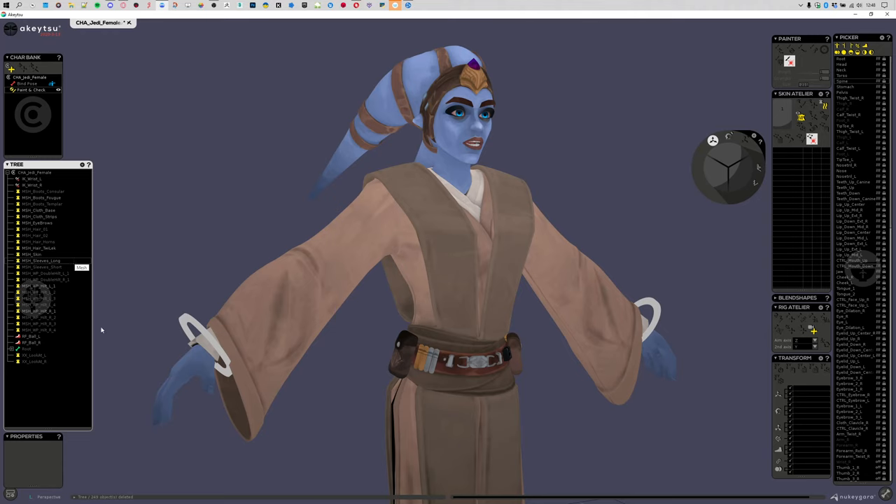
mouse_move(497, 186)
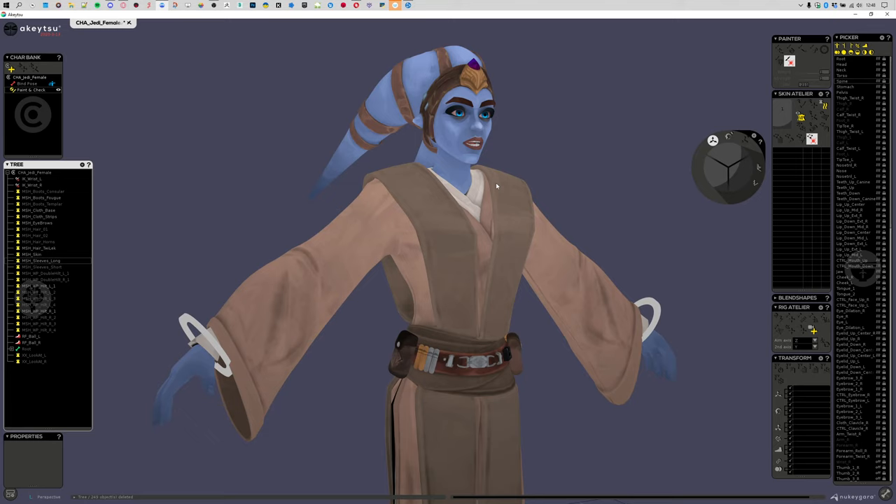
mouse_move(392, 157)
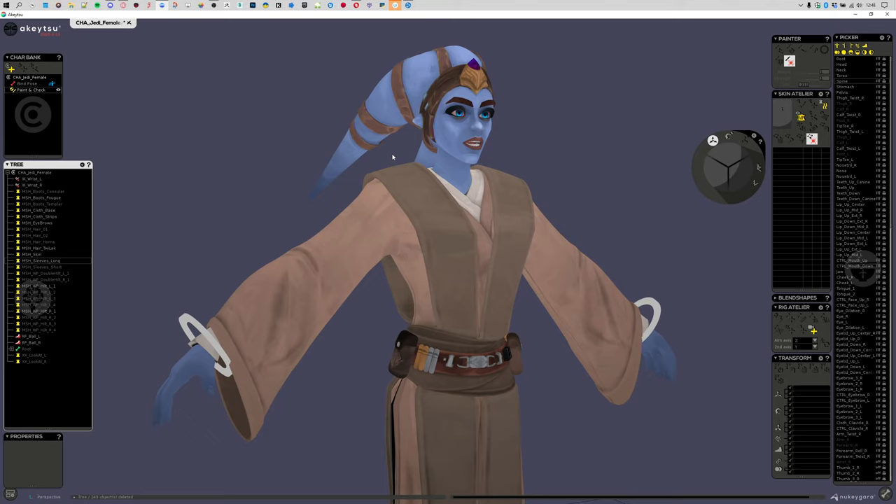
- Orbit around the Jedi to inspect the Forearm_R weight gradient on the right sleeve
left_click_drag(392, 157, 593, 140)
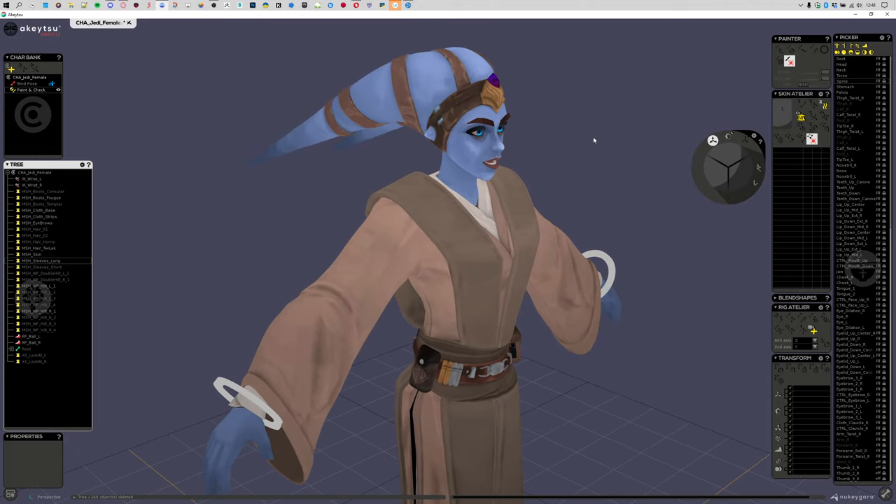
mouse_move(300, 198)
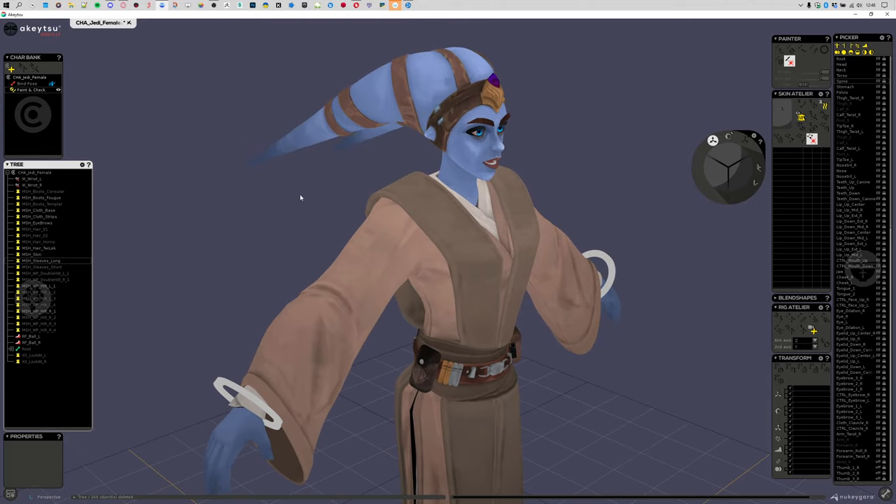
mouse_move(192, 303)
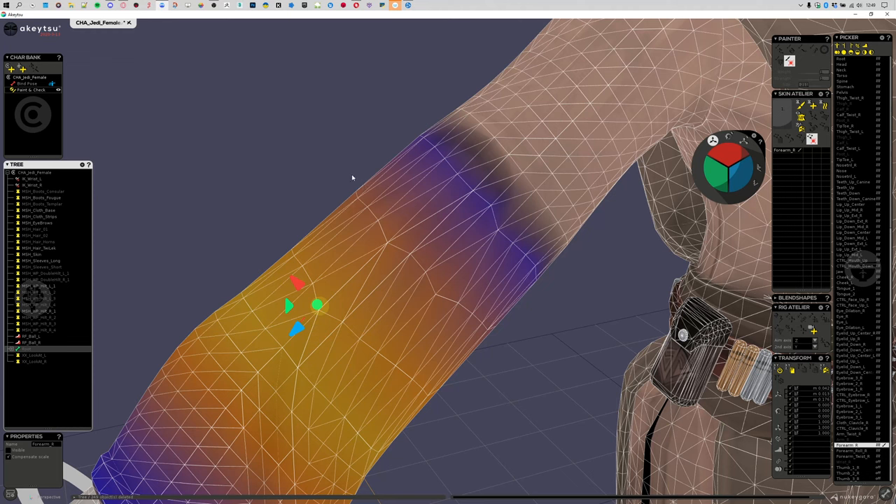
left_click_drag(352, 178, 464, 320)
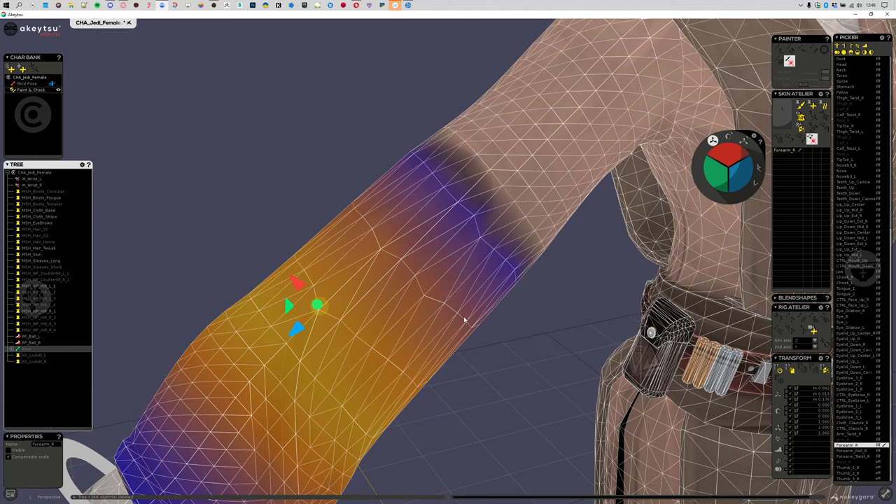